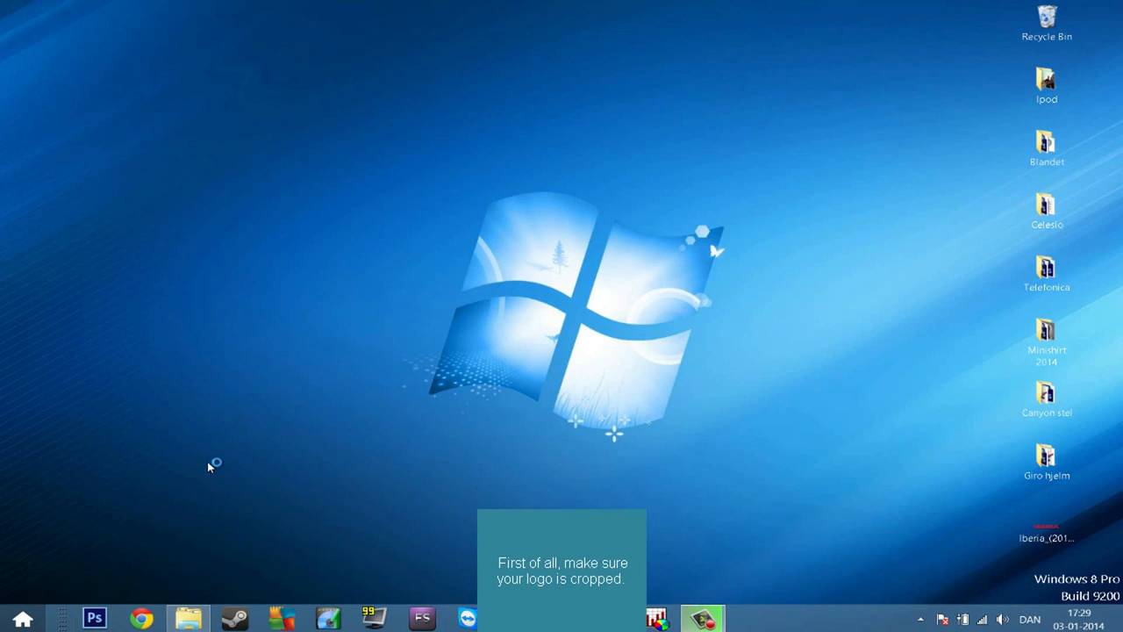
- Open the cropped IBERIA logo PNG and zoom in to check its edges are tight
{"action": "left_click", "coordinate": [95, 614]}
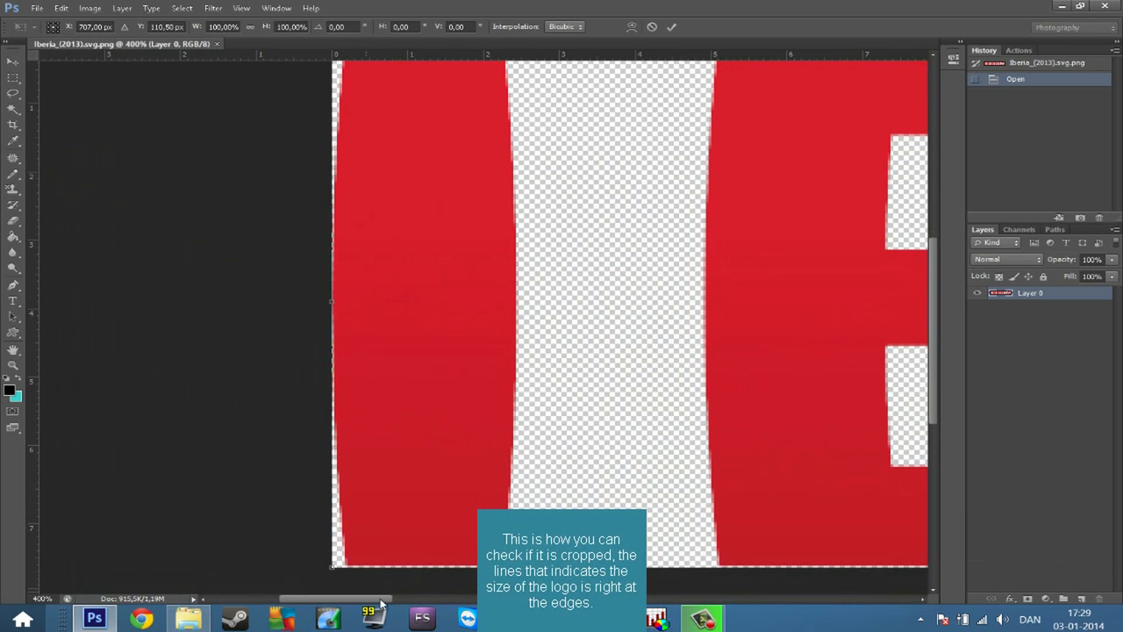
{"action": "scroll", "scroll_direction": "right", "scroll_amount": 3}
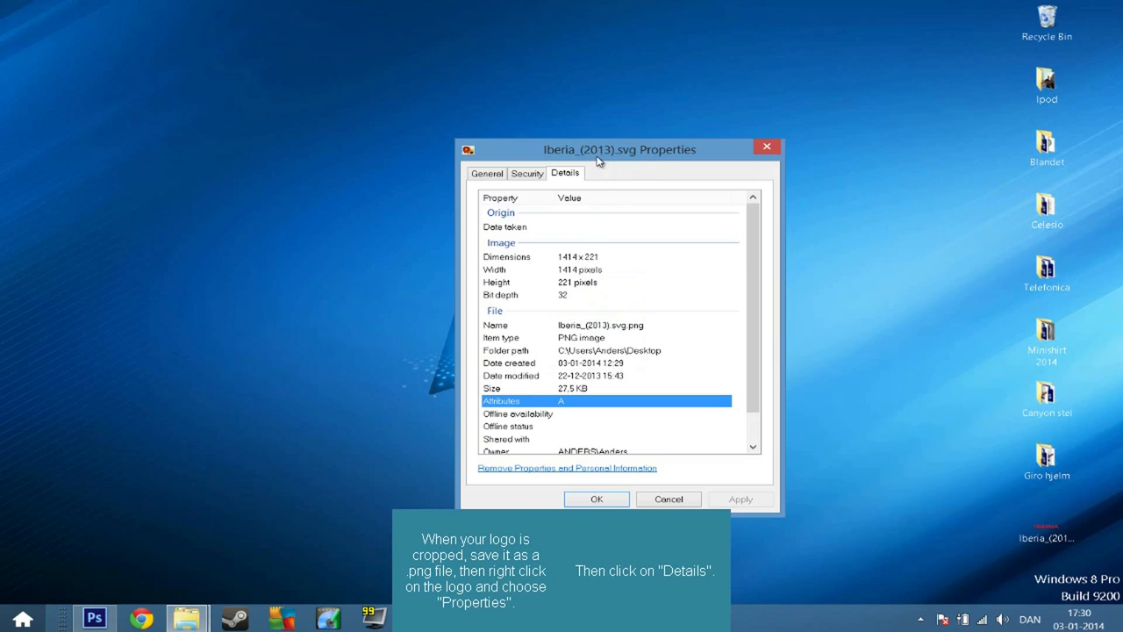
- Read the logo's 1414 × 221 size in Properties, then compute 1414 × 2 = 2828 in Calculator and copy it
{"action": "left_click", "coordinate": [571, 256]}
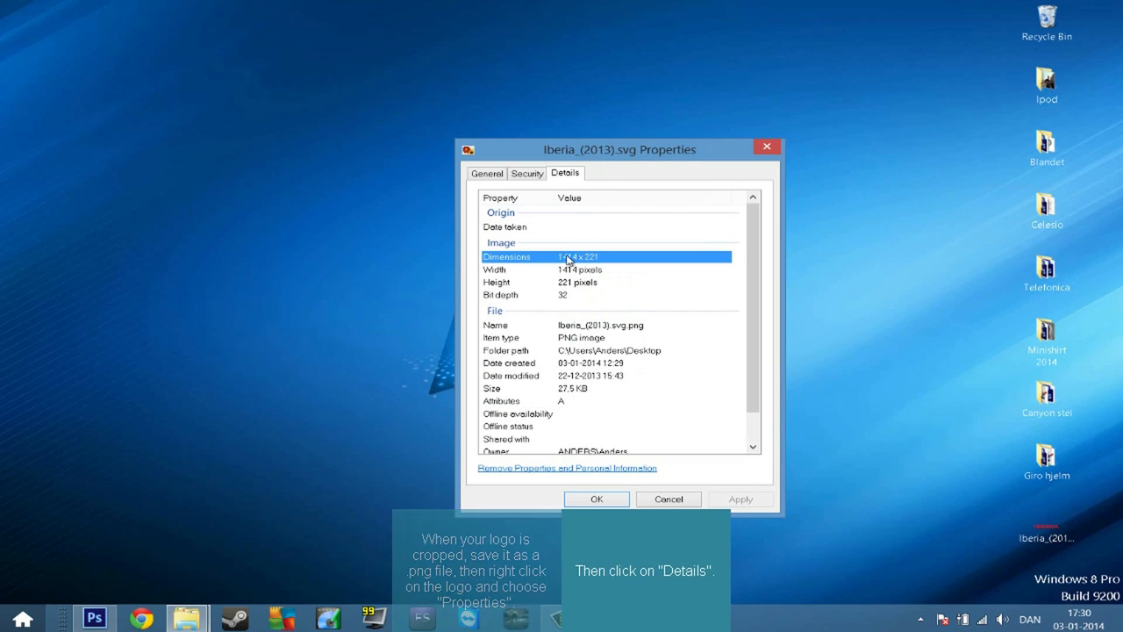
{"action": "left_click", "coordinate": [21, 616]}
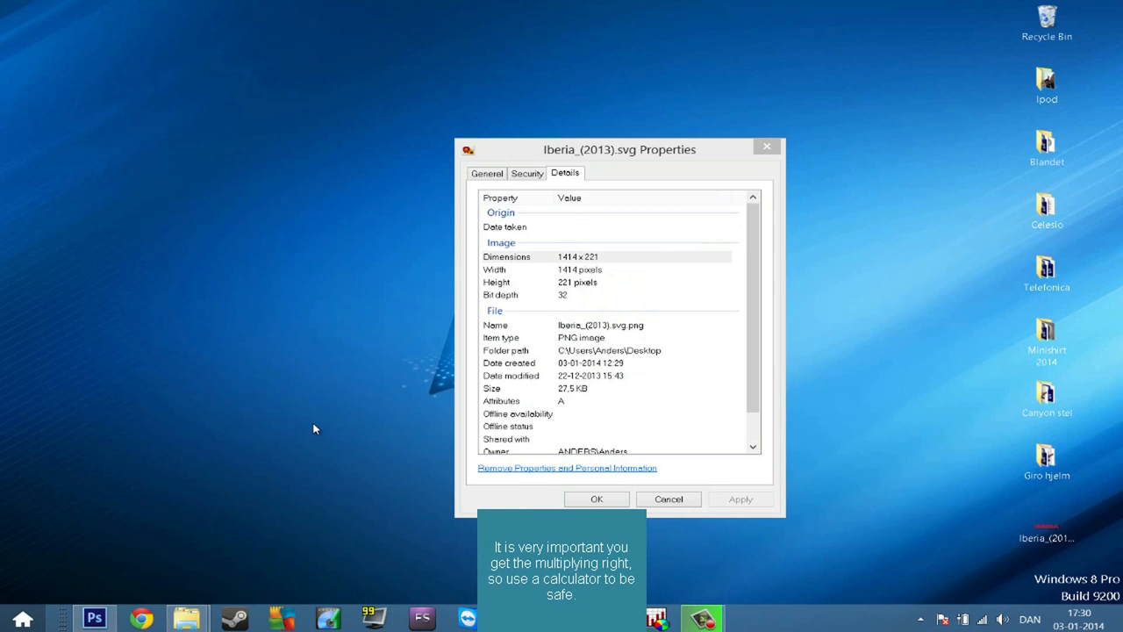
{"action": "left_click", "coordinate": [745, 618]}
{"action": "type", "text": "1"}
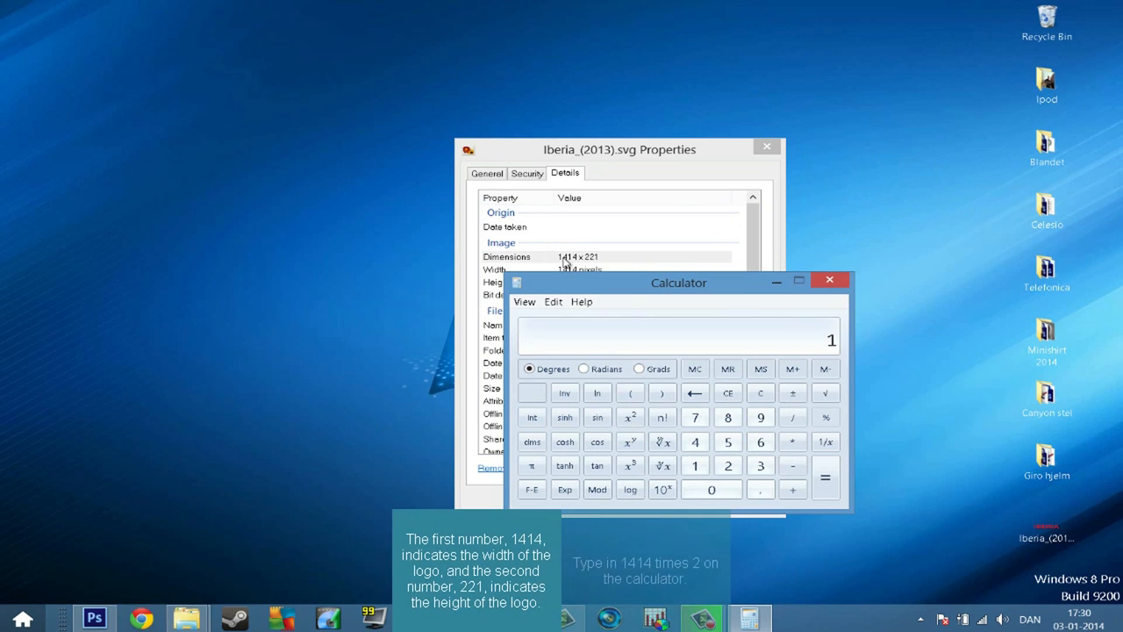
{"action": "type", "text": "414"}
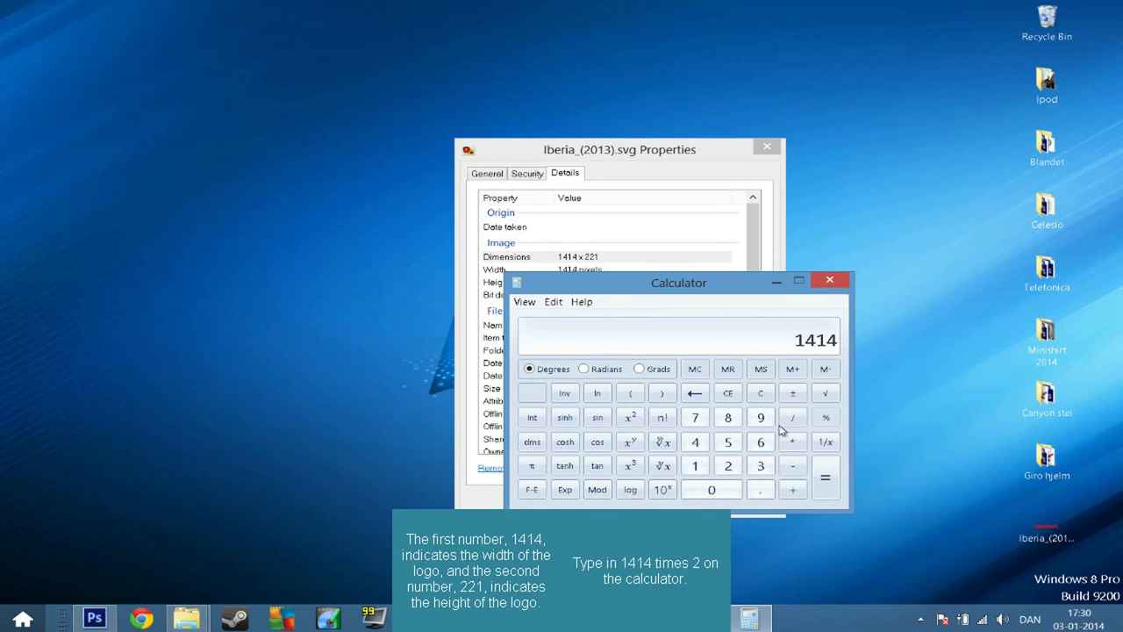
{"action": "left_click", "coordinate": [825, 478]}
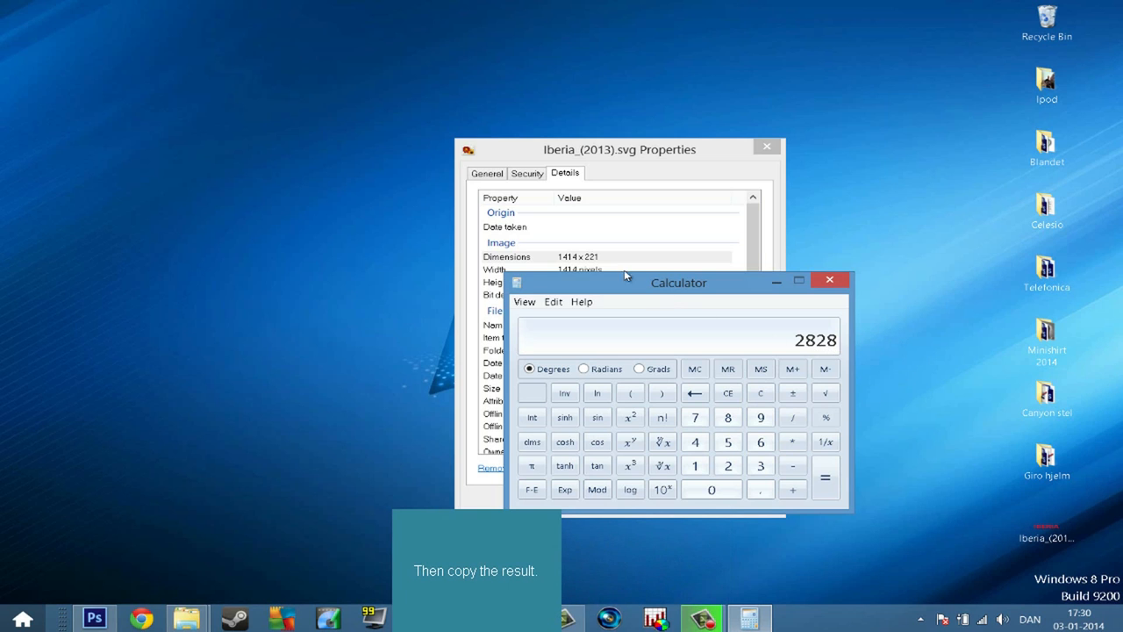
{"action": "left_click", "coordinate": [95, 616]}
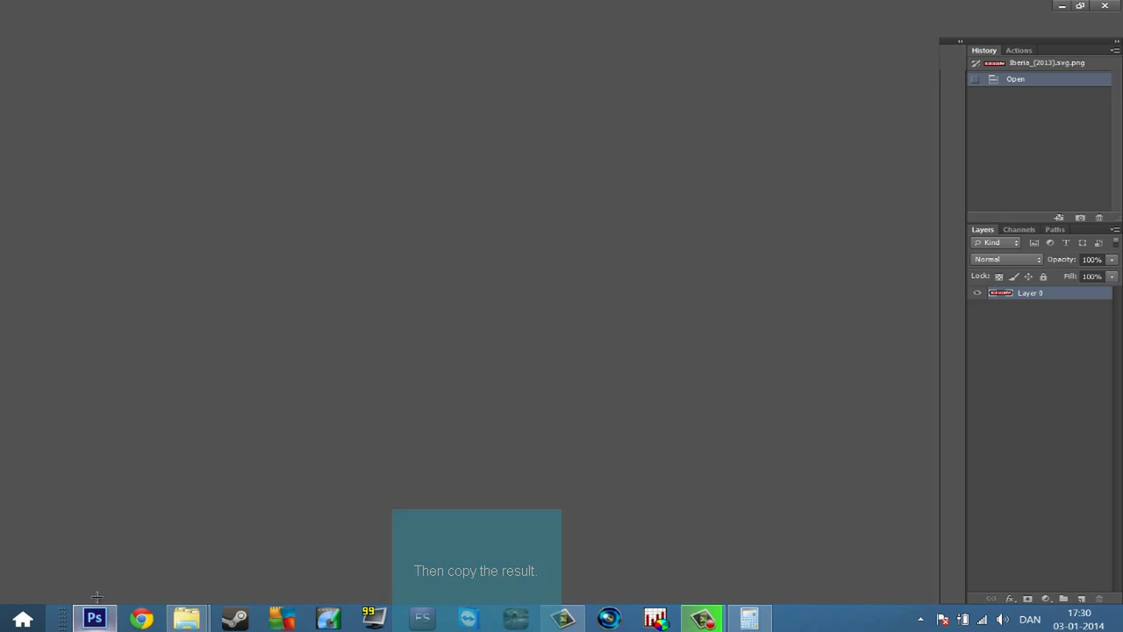
- Create a new transparent document 2828 pixels wide by 271 pixels high, pasting the width
{"action": "left_click", "coordinate": [95, 618]}
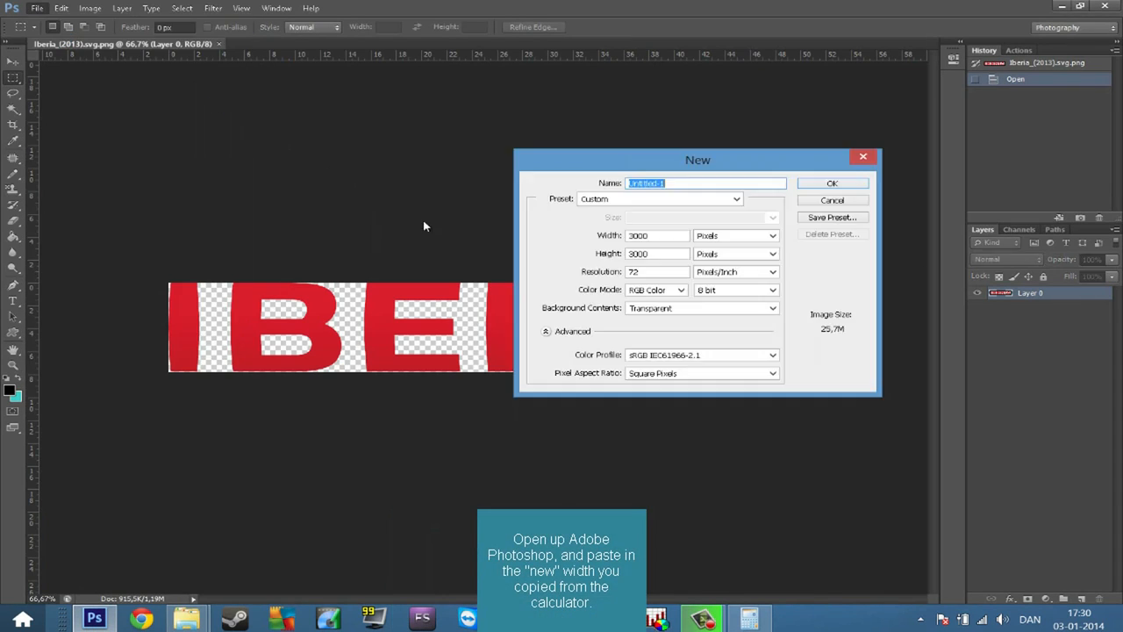
{"action": "right_click", "coordinate": [656, 235]}
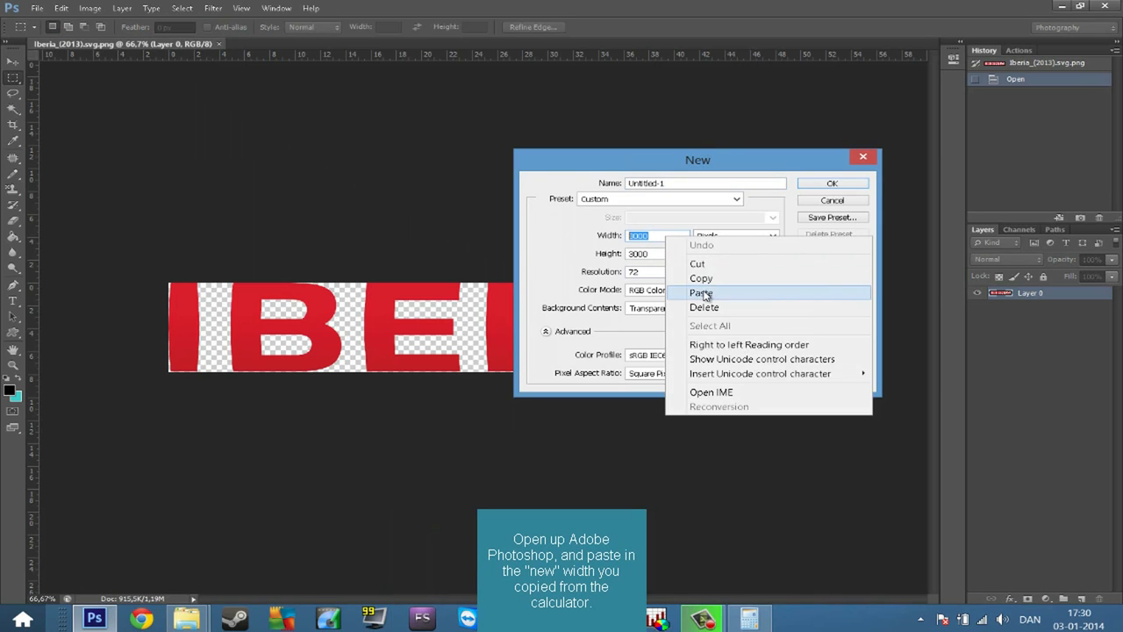
{"action": "left_click", "coordinate": [702, 291]}
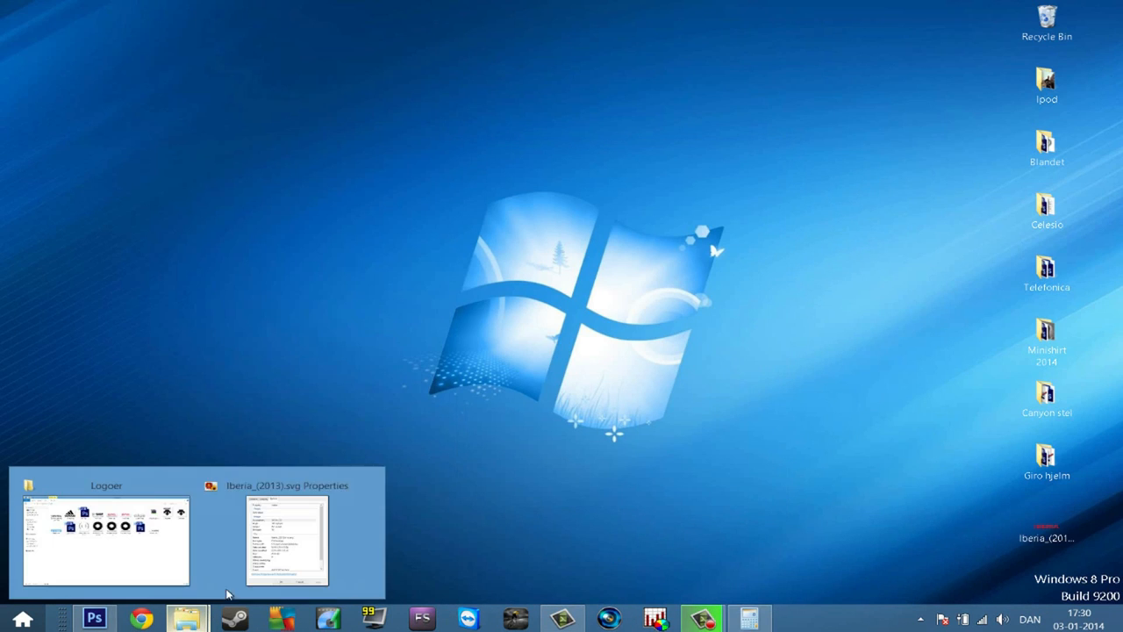
{"action": "left_click", "coordinate": [286, 548]}
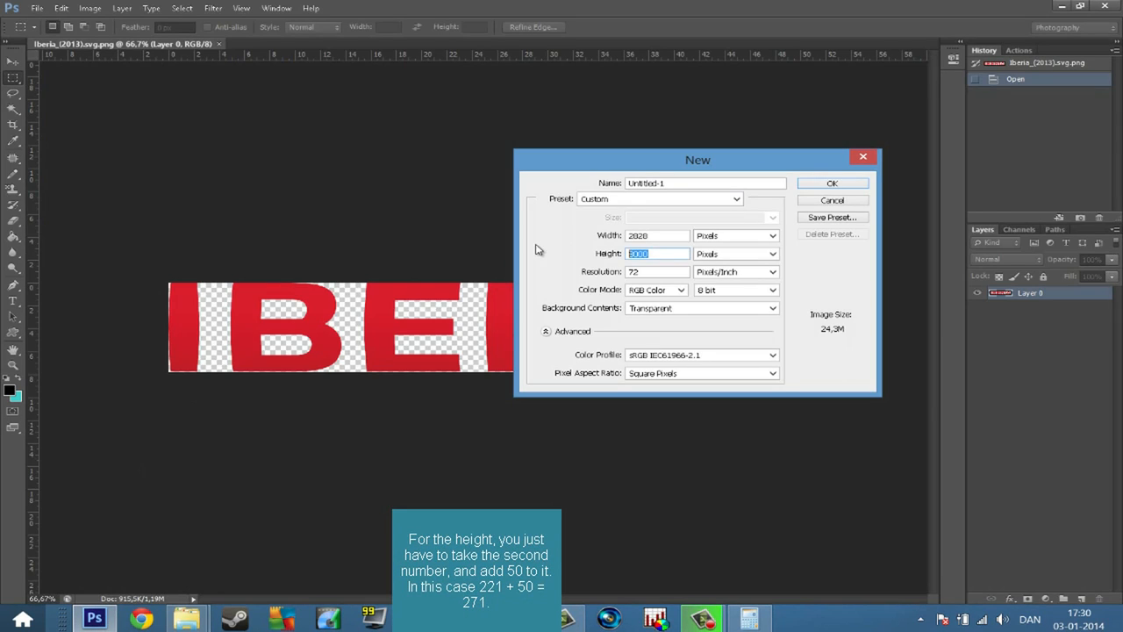
{"action": "type", "text": "271"}
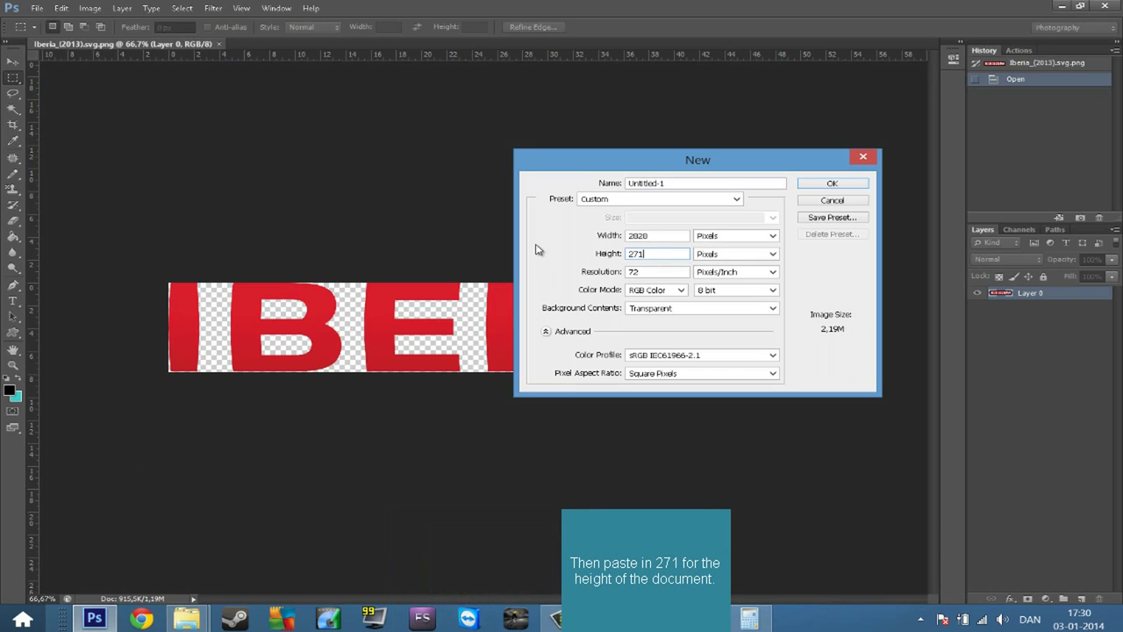
{"action": "left_click", "coordinate": [831, 182]}
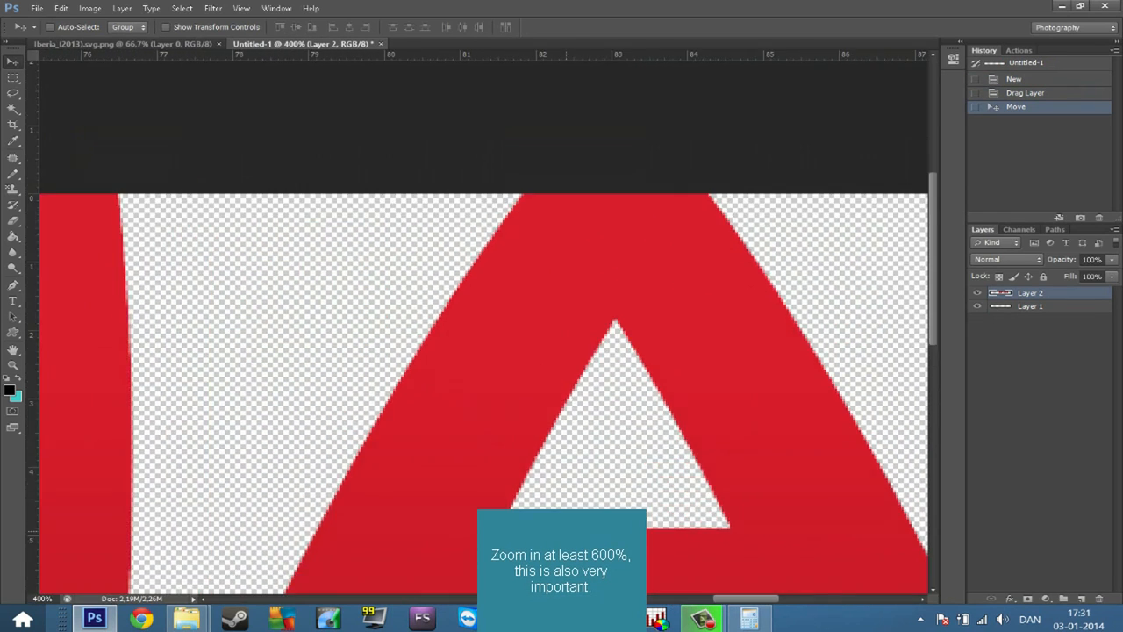
- Free-transform the logo layer to align it against the canvas edges and commit its placement
{"action": "key", "text": "ctrl+t"}
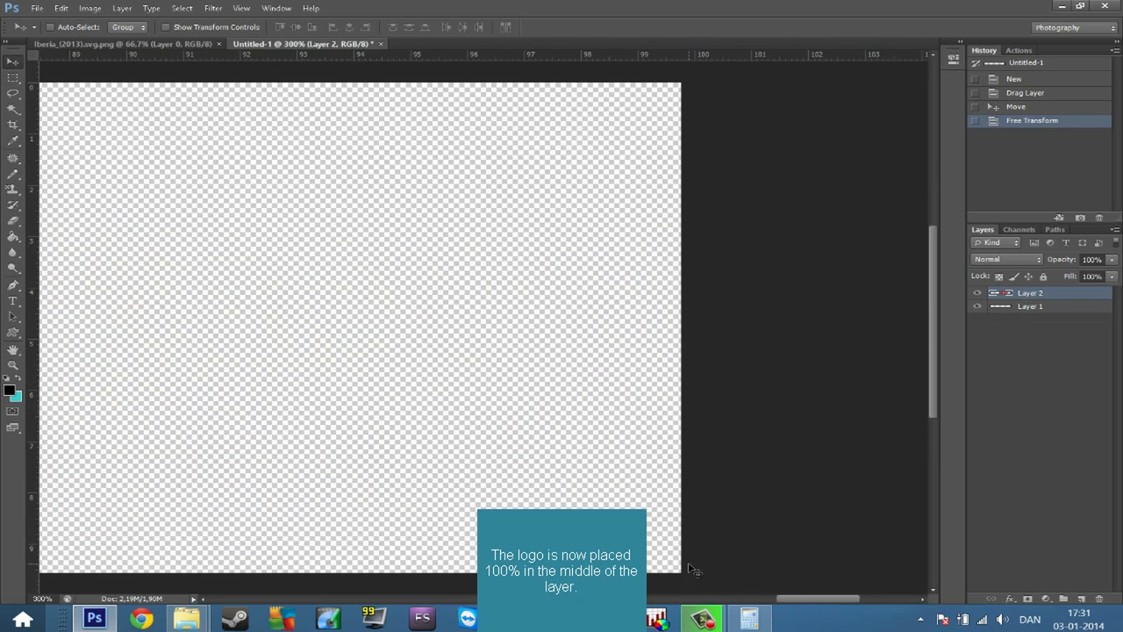
{"action": "key", "text": "ctrl+t"}
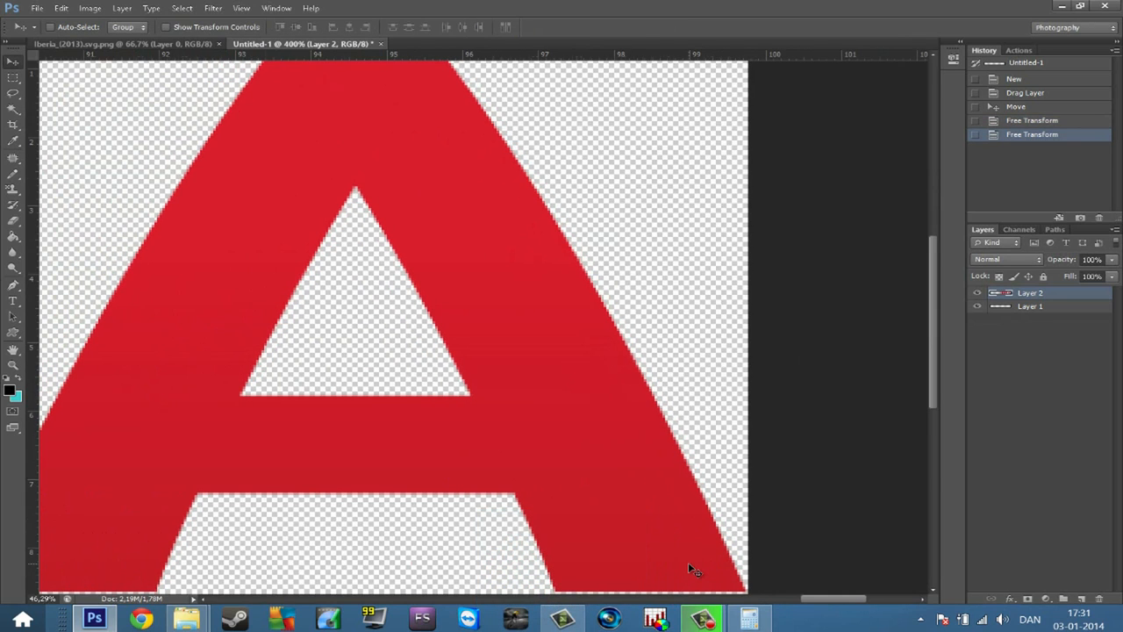
{"action": "key", "text": "ctrl+j"}
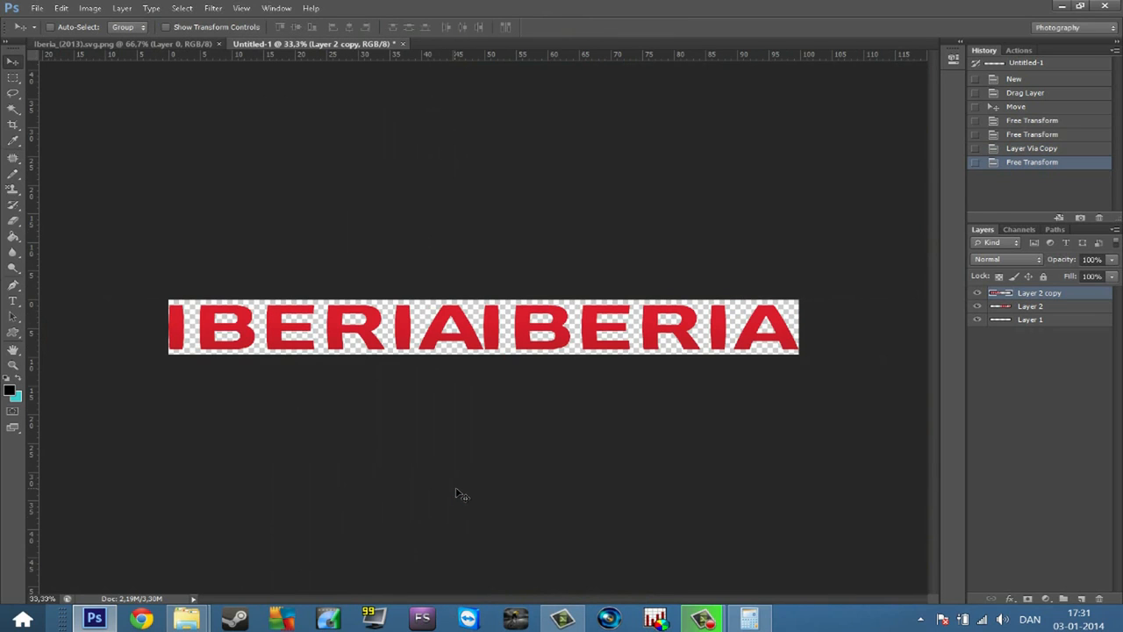
{"action": "mouse_move", "coordinate": [1039, 323]}
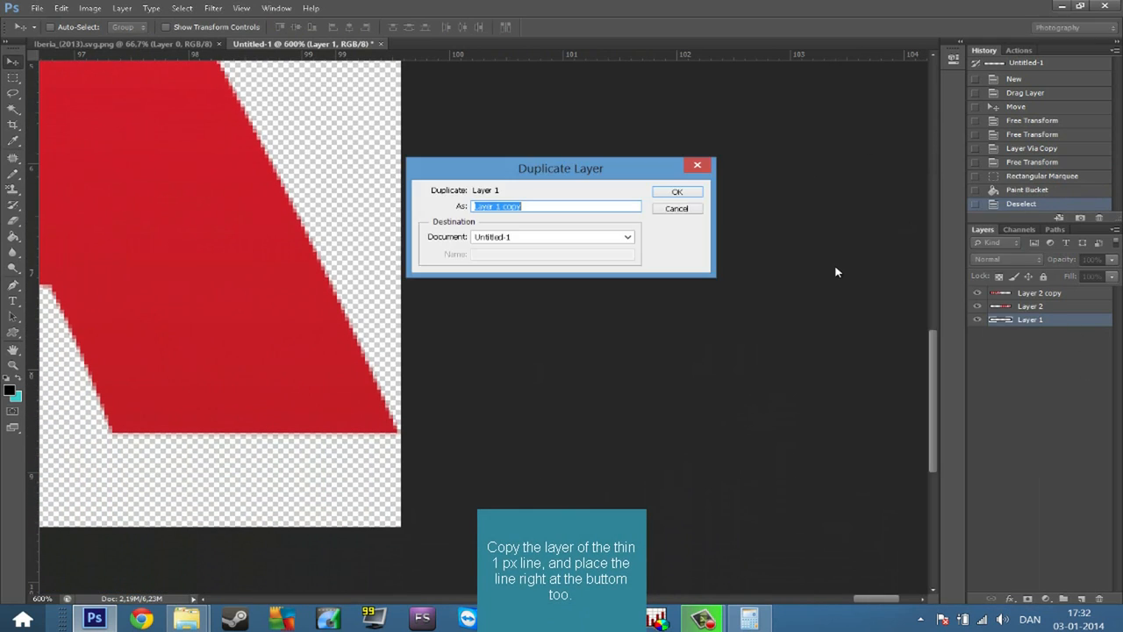
- Duplicate the thin line layer and convert the line layers to a rasterized smart object
{"action": "left_click", "coordinate": [677, 192]}
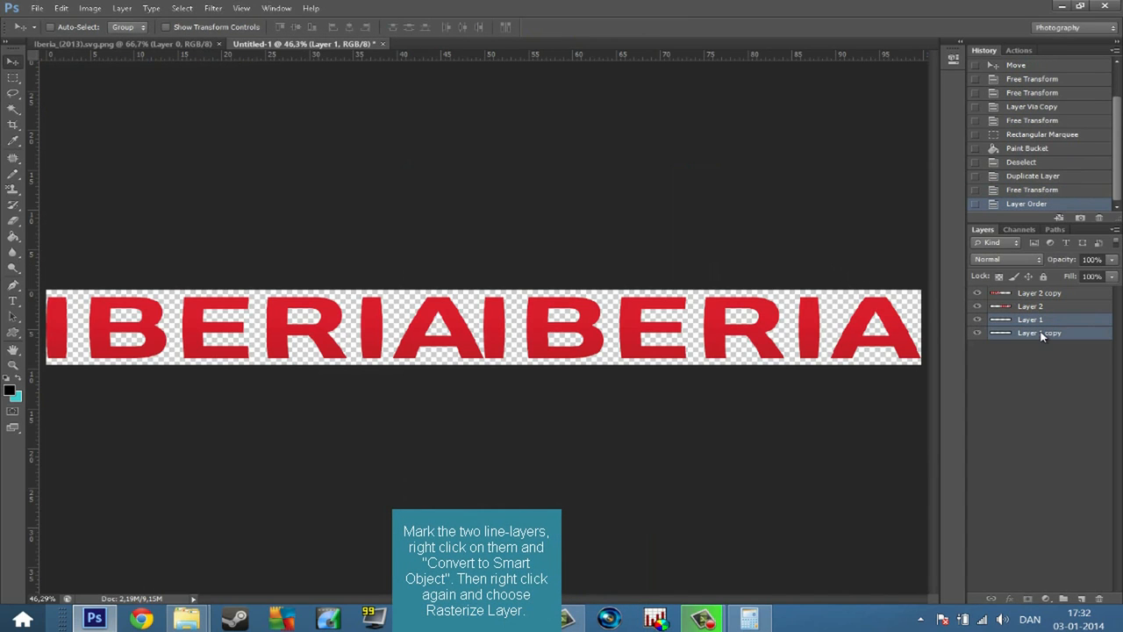
{"action": "right_click", "coordinate": [1030, 333]}
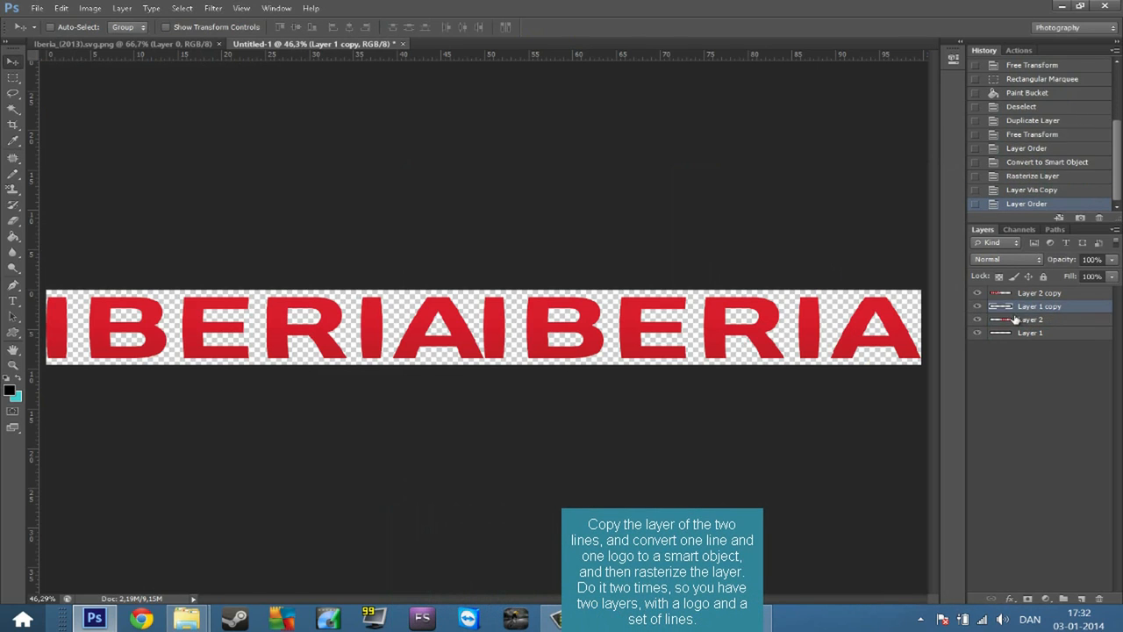
{"action": "left_click", "coordinate": [976, 305]}
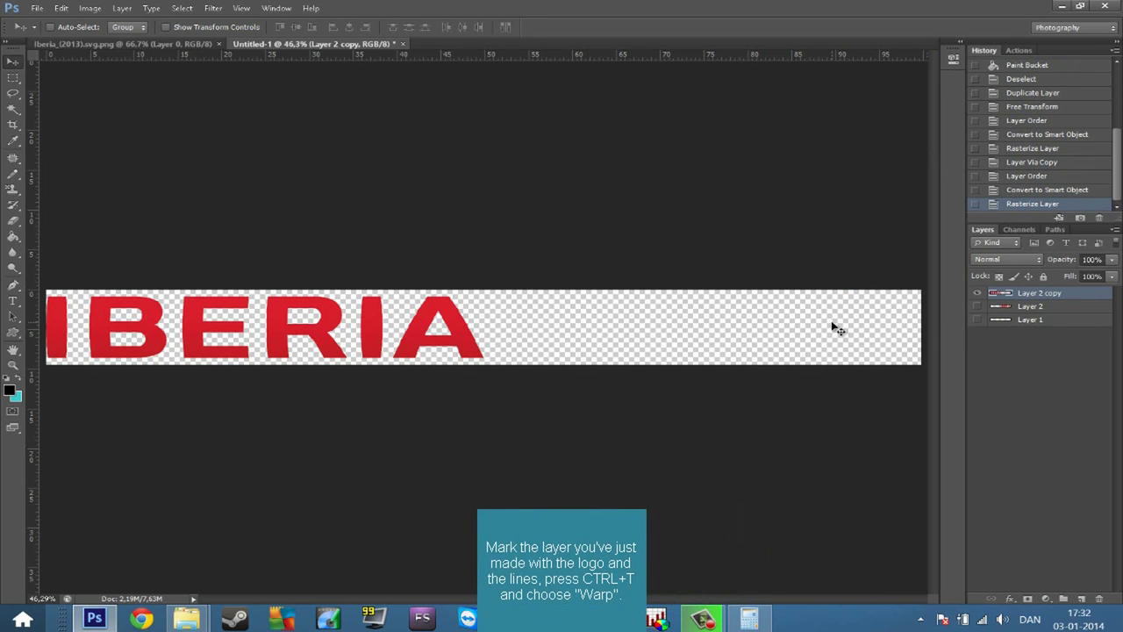
- Start a Warp transform on the left logo-and-lines layer with the Bulge style
{"action": "key", "text": "ctrl+t"}
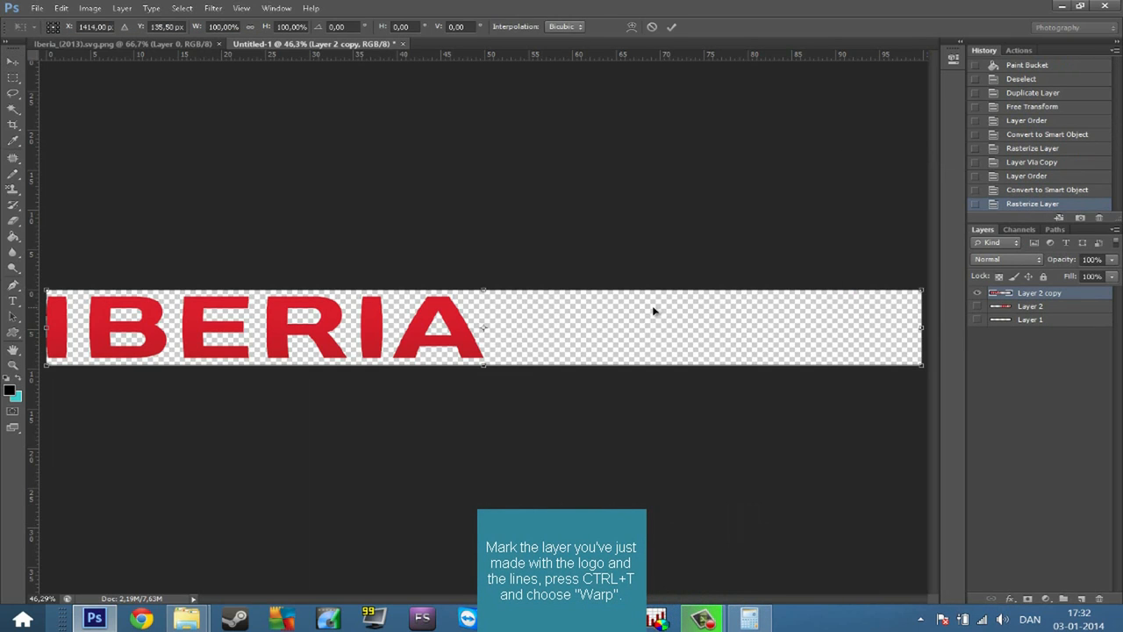
{"action": "right_click", "coordinate": [653, 312]}
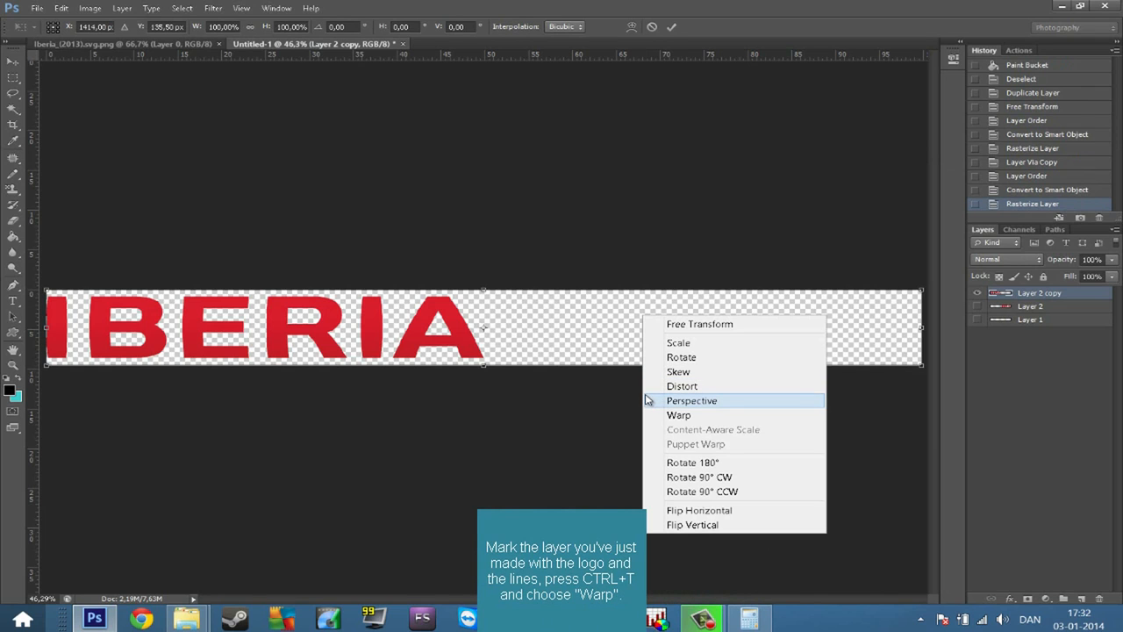
{"action": "mouse_move", "coordinate": [679, 414]}
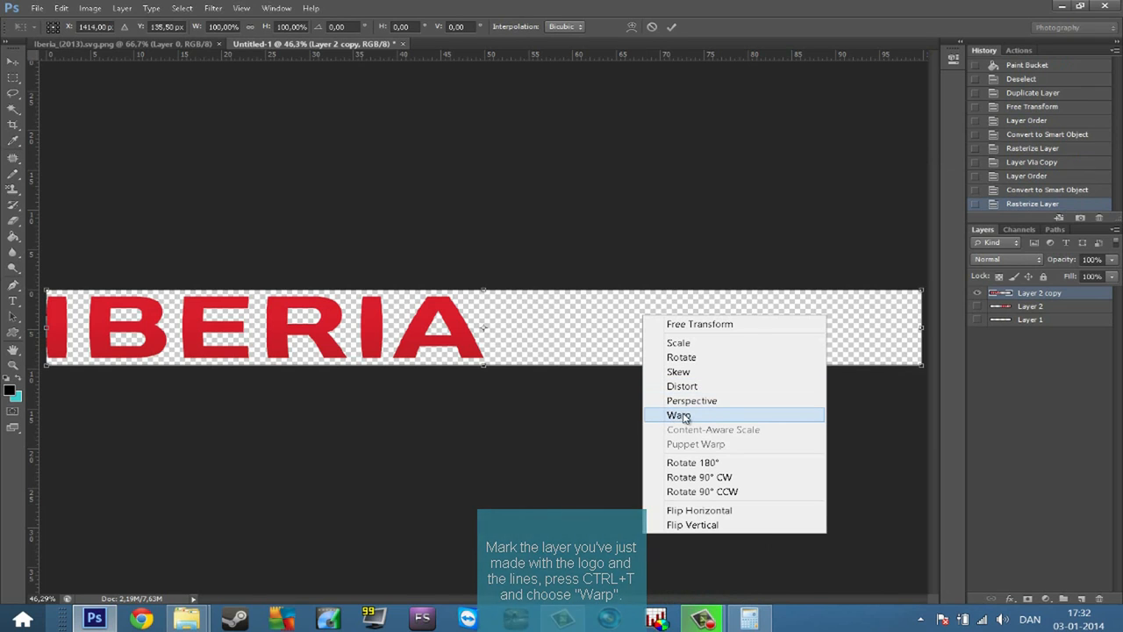
{"action": "left_click", "coordinate": [678, 414]}
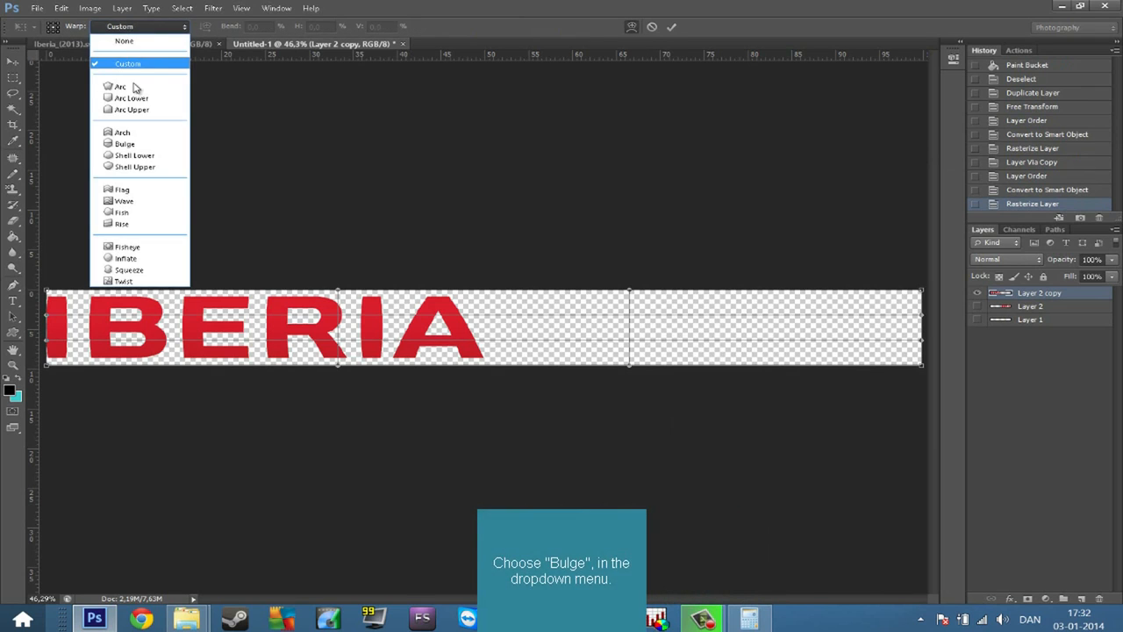
{"action": "left_click", "coordinate": [125, 144]}
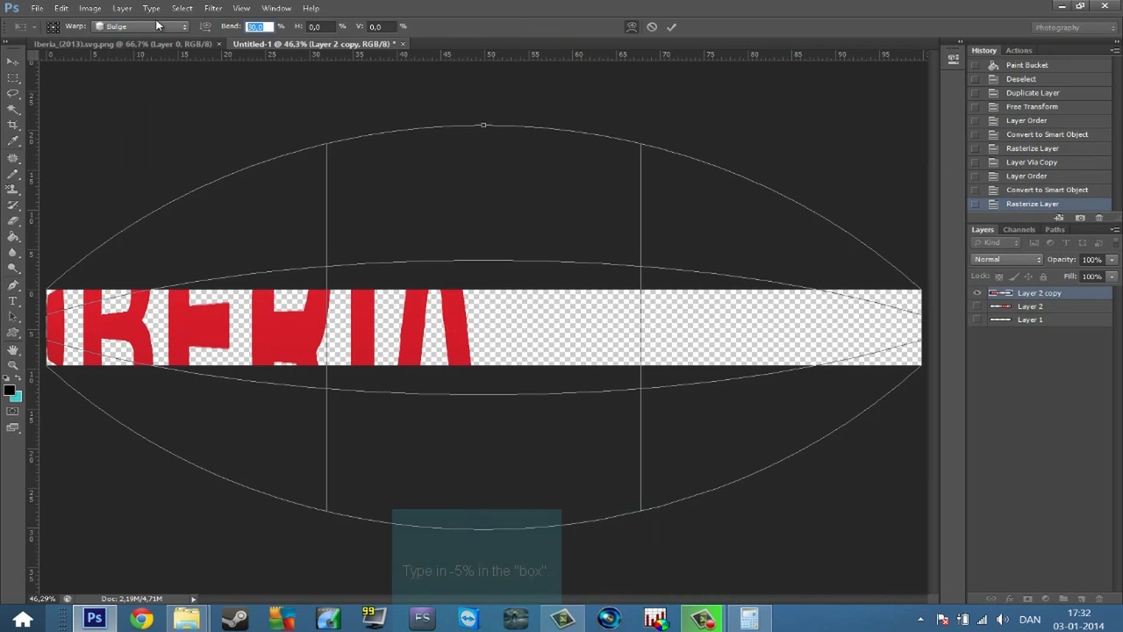
- Try Bend values -5, -20 and -10, settling on a -5% bulge and committing it
{"action": "type", "text": "-5"}
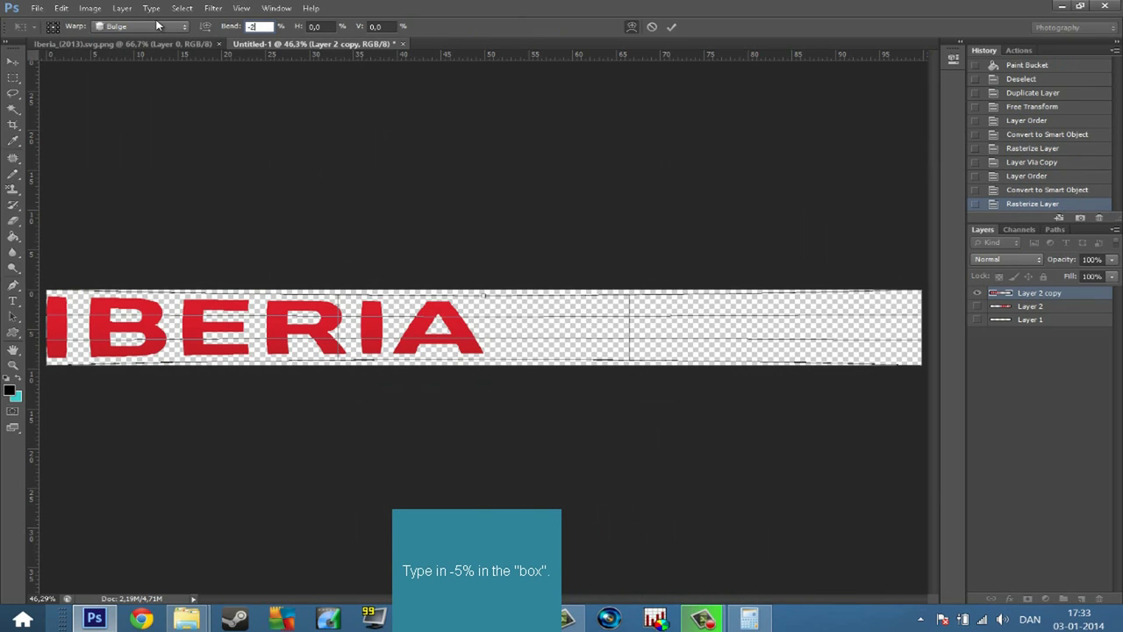
{"action": "type", "text": "-20"}
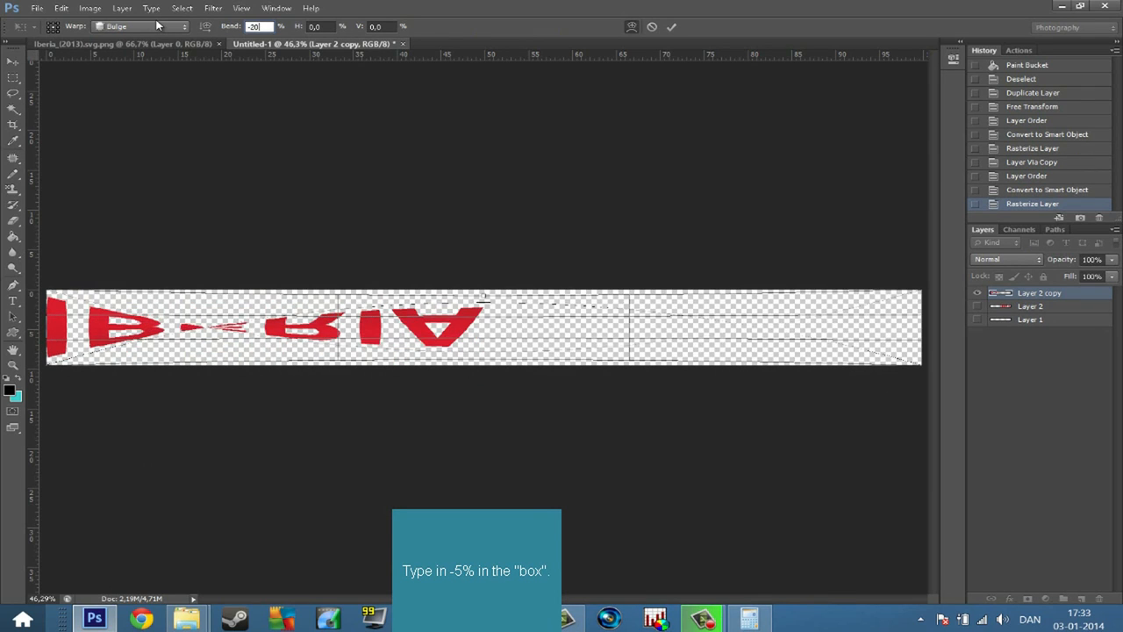
{"action": "type", "text": "-10"}
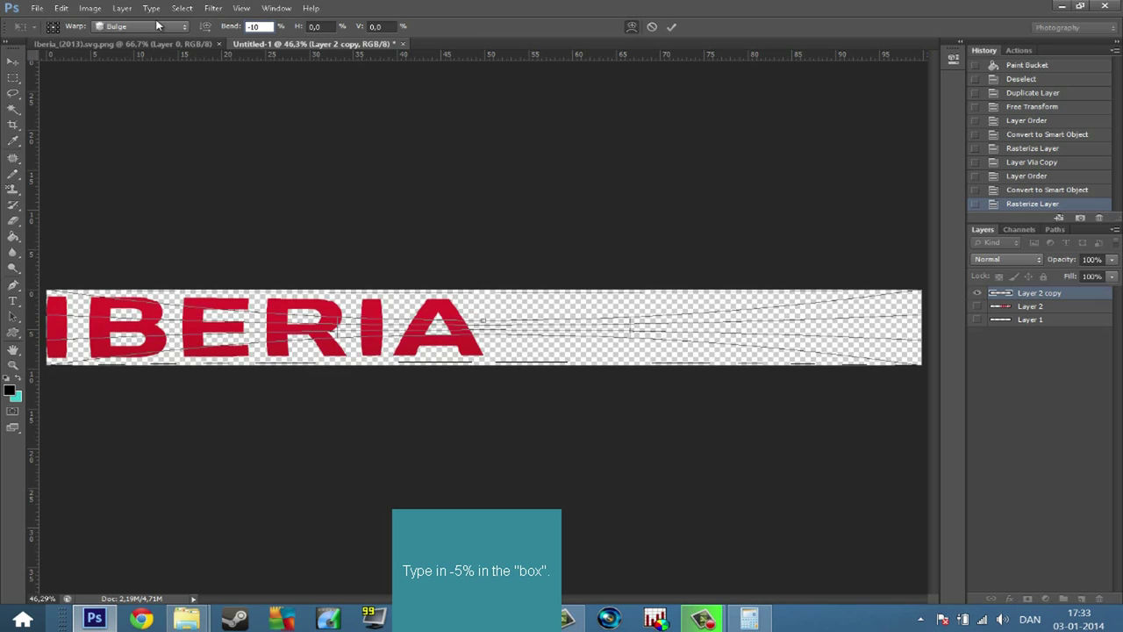
{"action": "type", "text": "-5"}
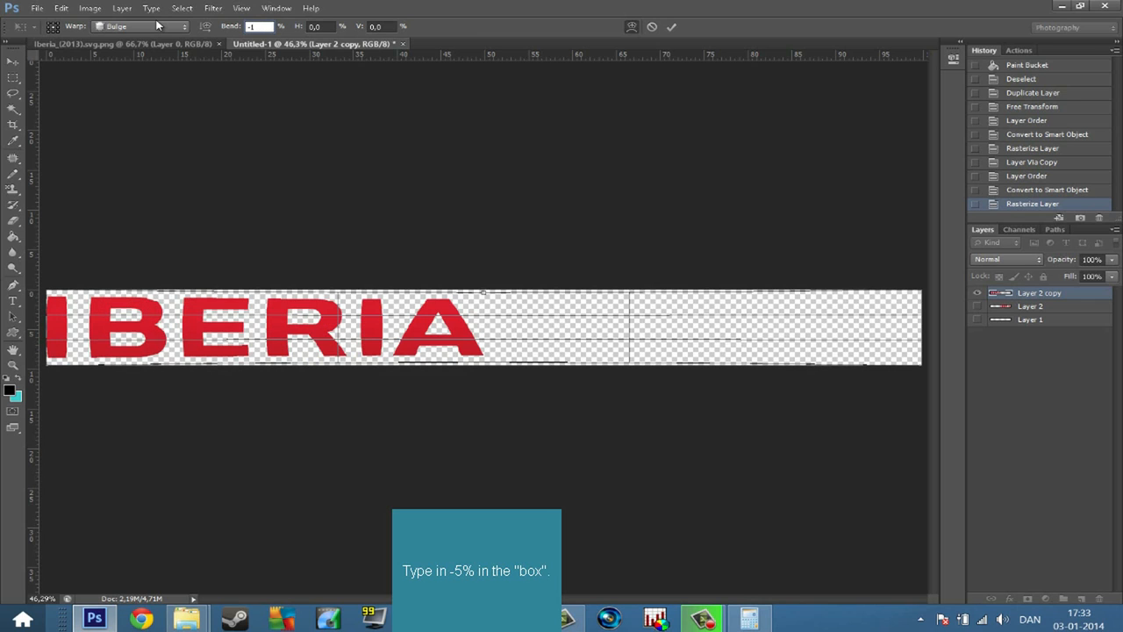
{"action": "type", "text": "-5"}
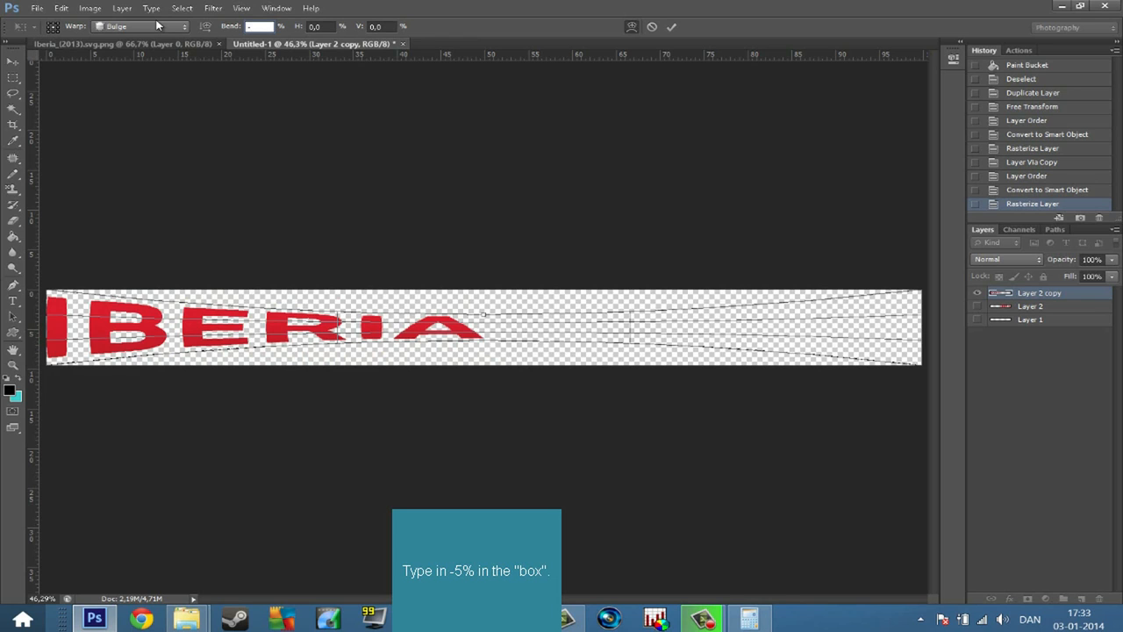
{"action": "type", "text": "-5"}
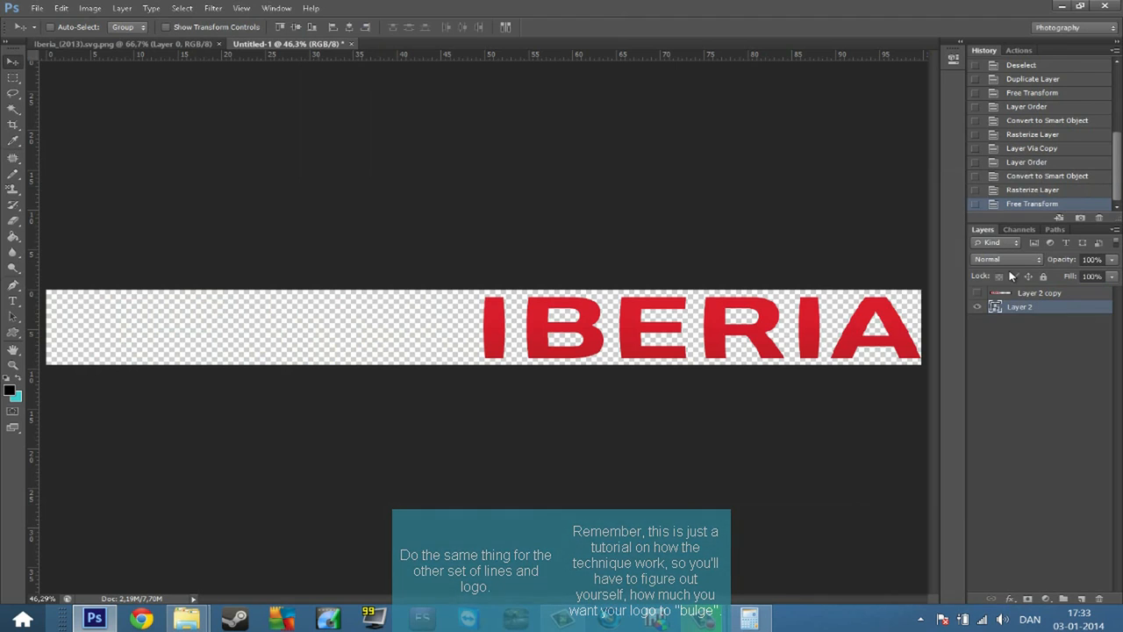
- Warp the second logo strip on the right with the Bulge style as well
{"action": "right_click", "coordinate": [706, 329]}
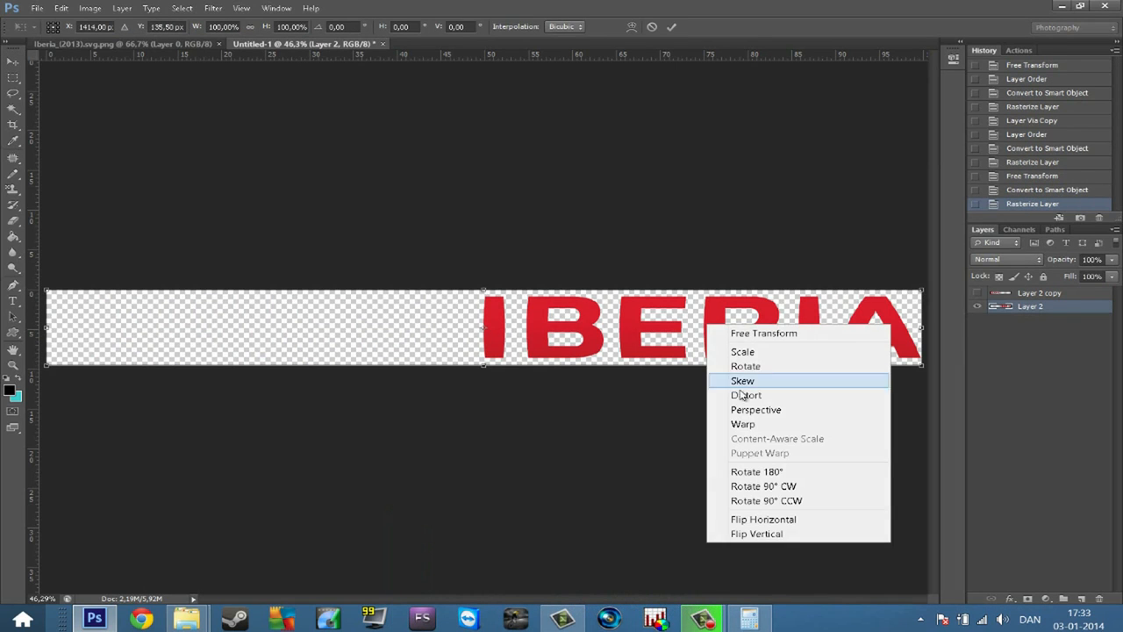
{"action": "left_click", "coordinate": [744, 423]}
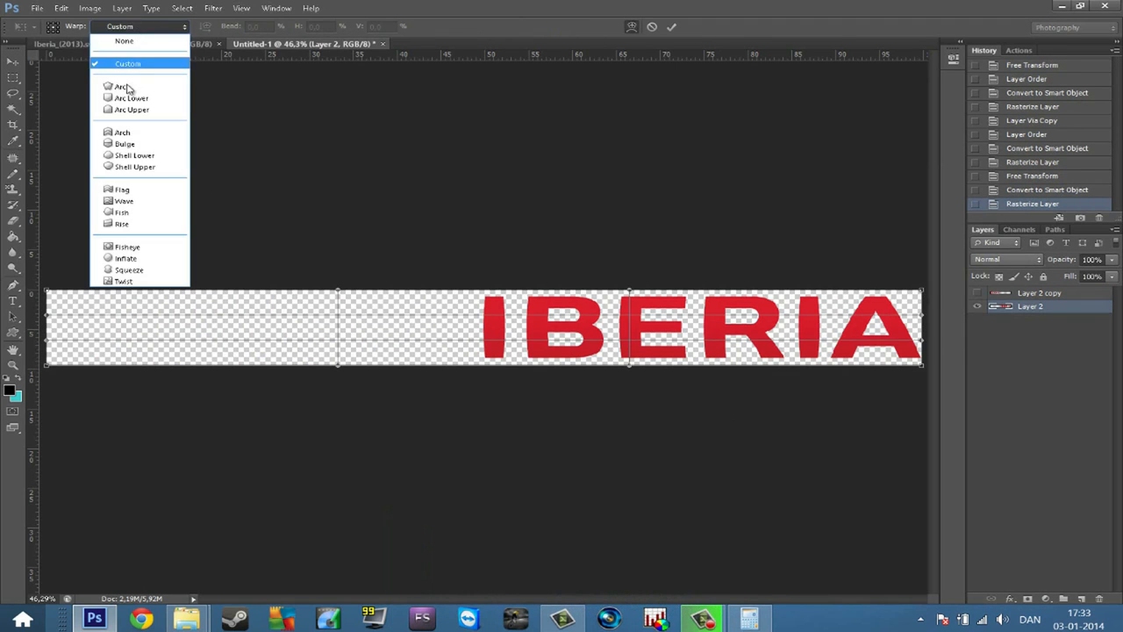
{"action": "left_click", "coordinate": [124, 144]}
{"action": "type", "text": "50"}
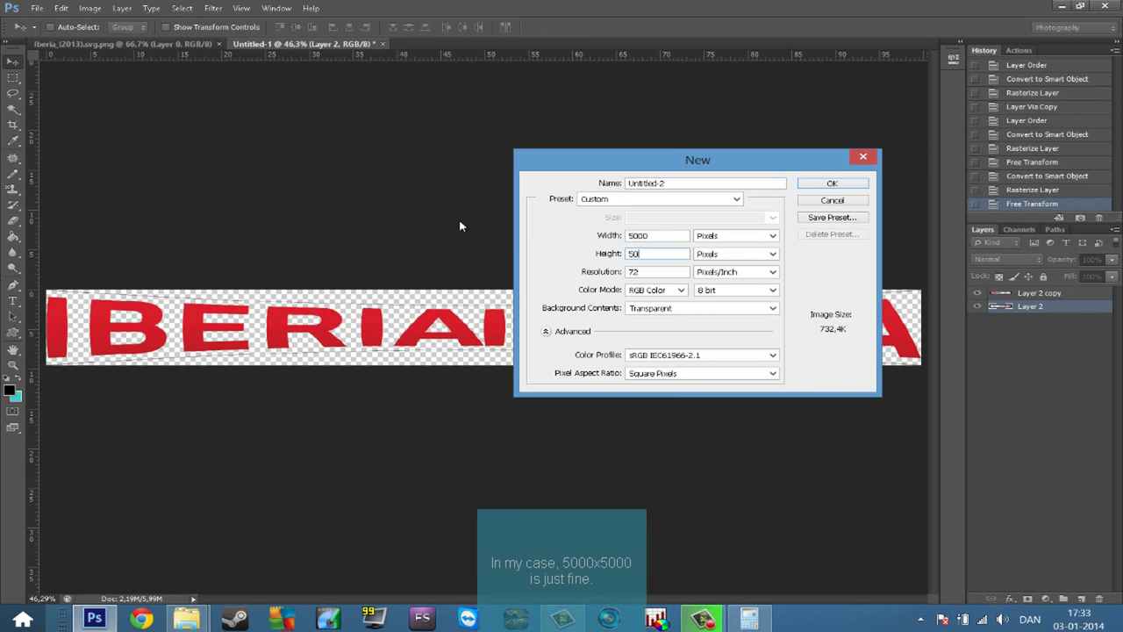
- Create the new 5000-pixel square transparent document
{"action": "left_click", "coordinate": [832, 183]}
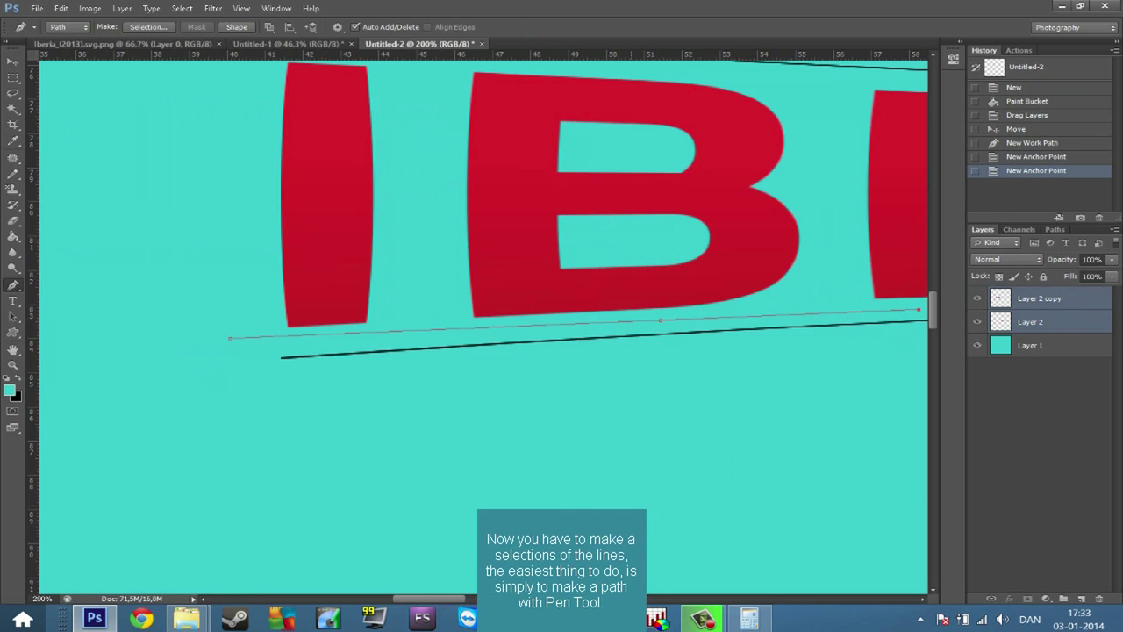
- Draw a closed Pen path along the lower and upper guide lines and make it a selection
{"action": "scroll", "scroll_direction": "right", "scroll_amount": 3}
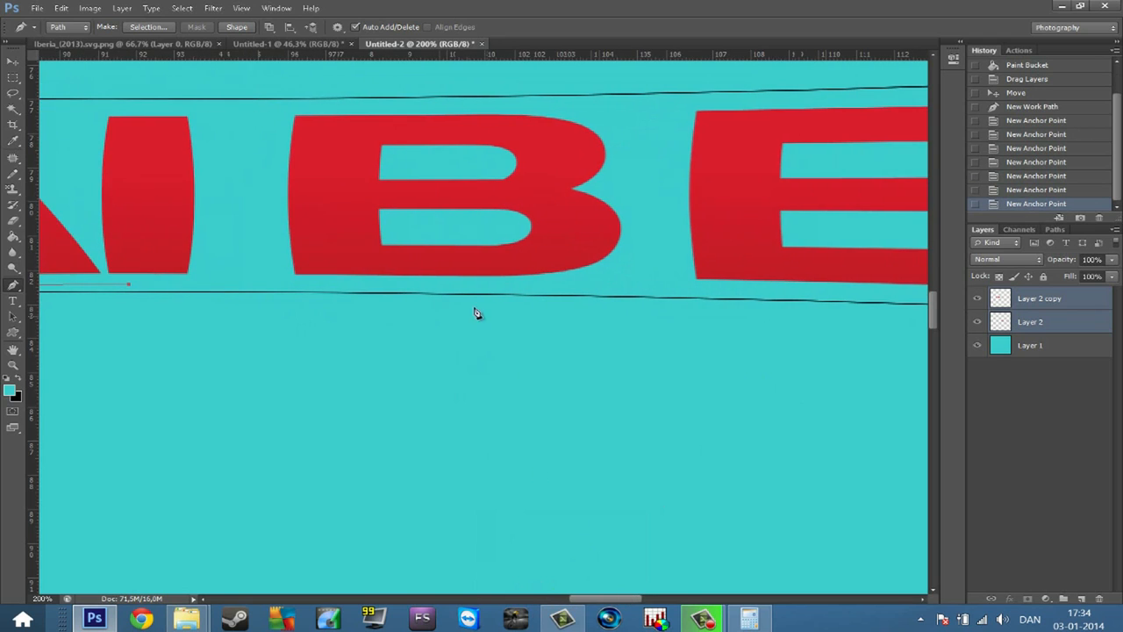
{"action": "left_click", "coordinate": [607, 284]}
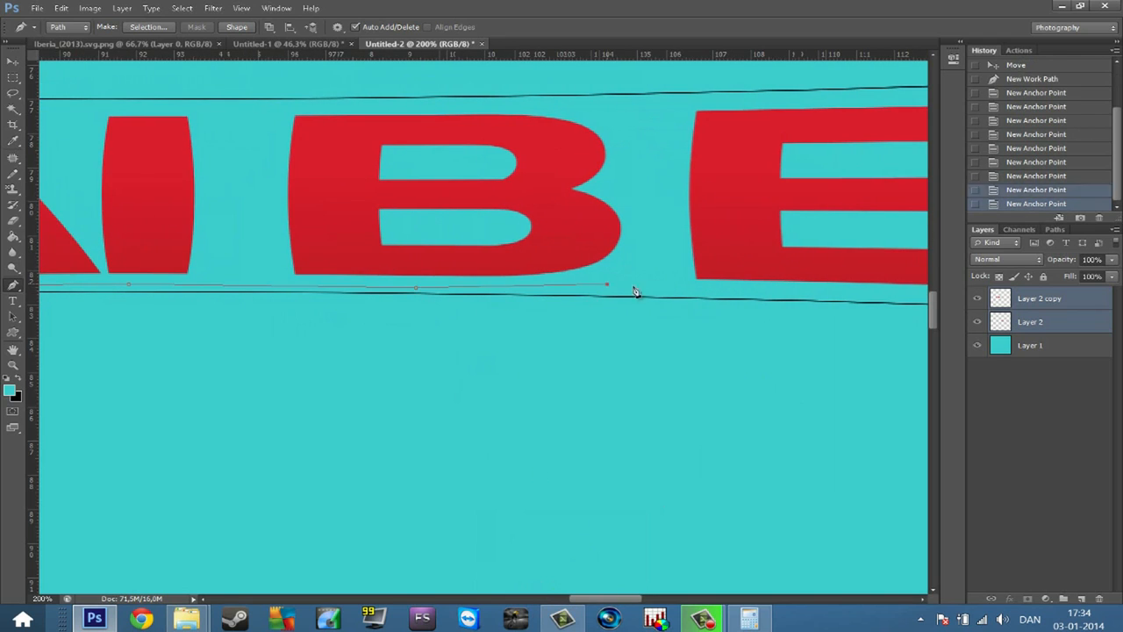
{"action": "left_click", "coordinate": [824, 295]}
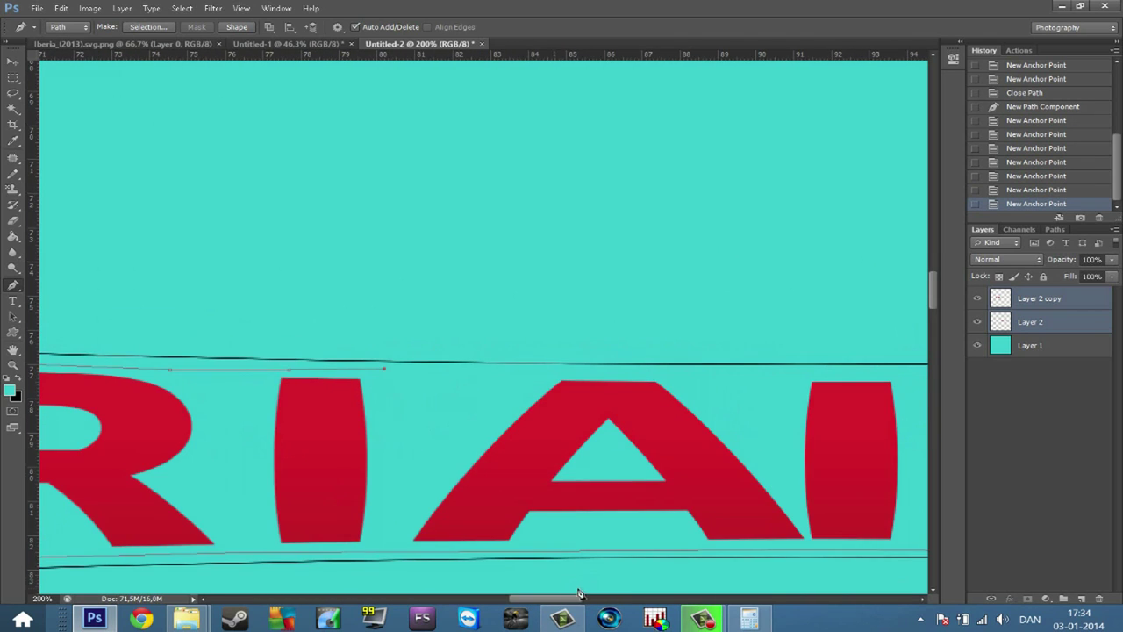
{"action": "left_click", "coordinate": [628, 379]}
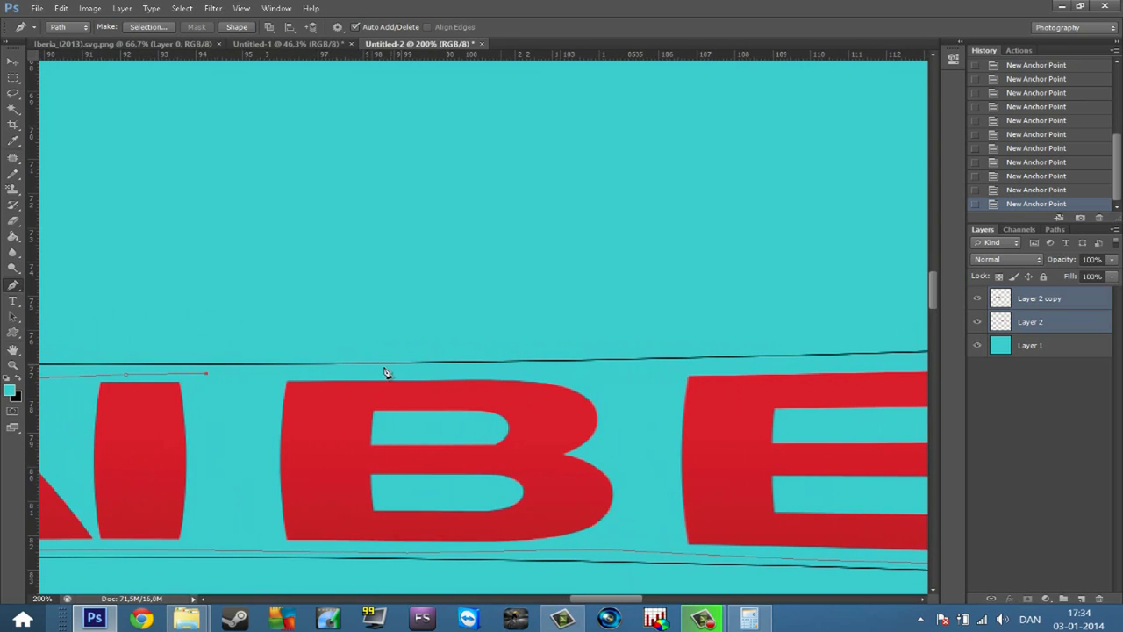
{"action": "left_click", "coordinate": [705, 369]}
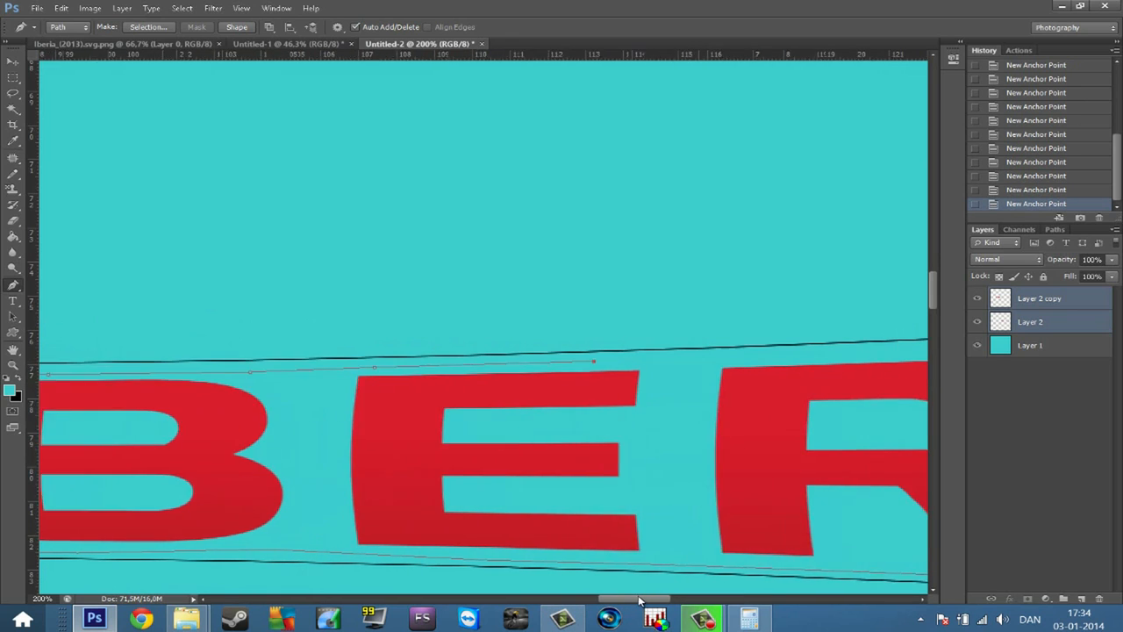
{"action": "scroll", "scroll_direction": "right", "scroll_amount": 3}
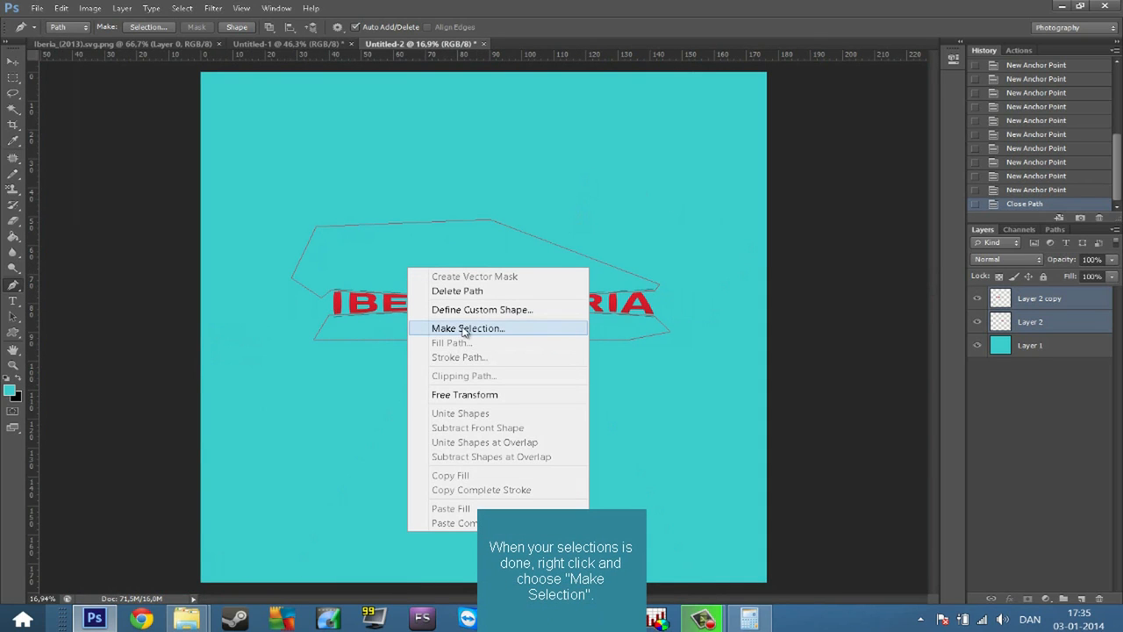
{"action": "left_click", "coordinate": [467, 329]}
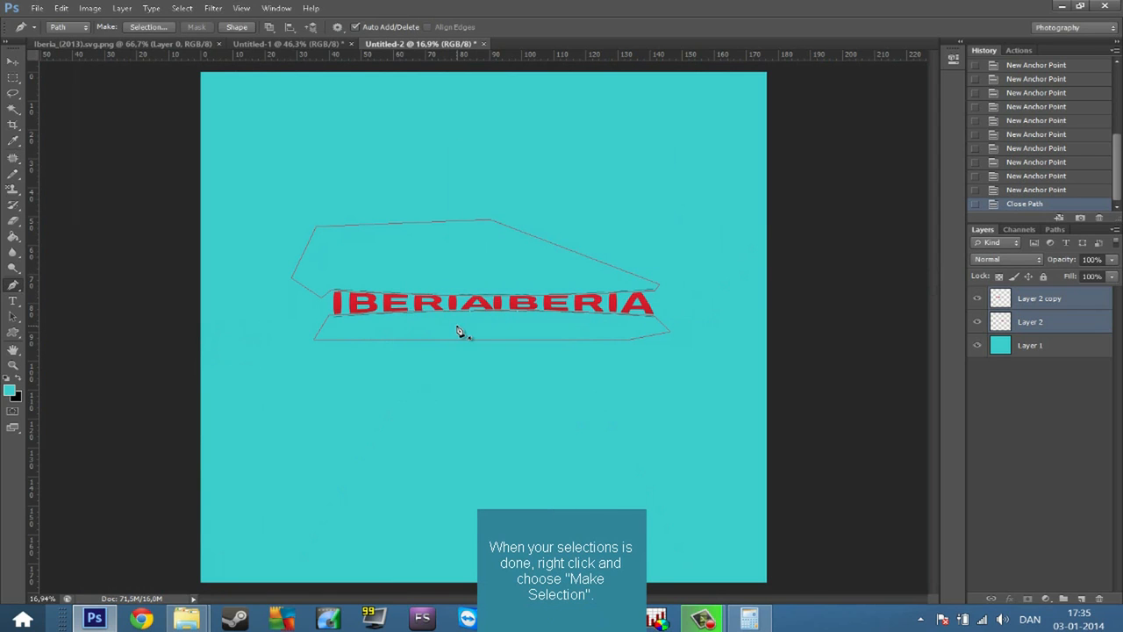